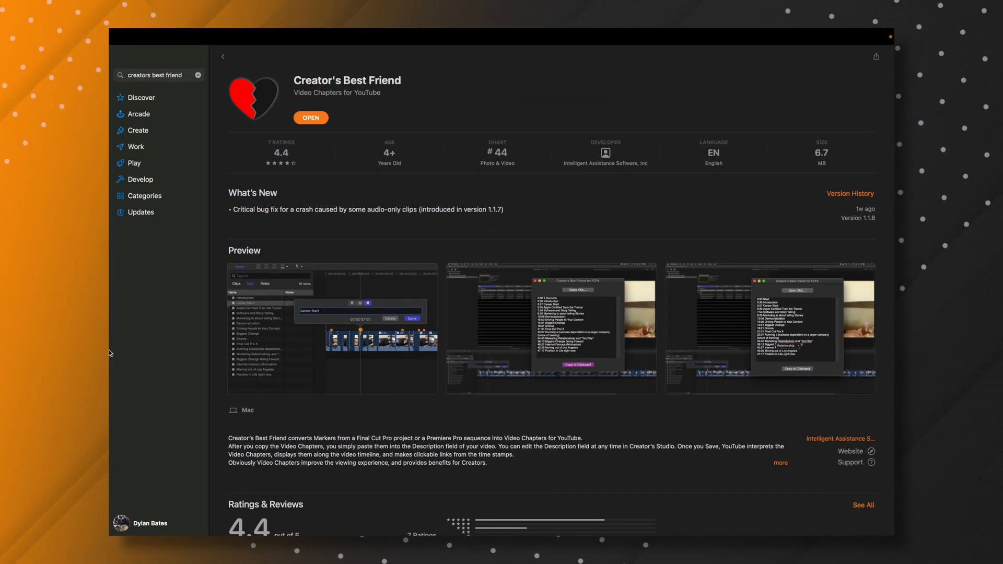
{"action": "mouse_move", "coordinate": [206, 174]}
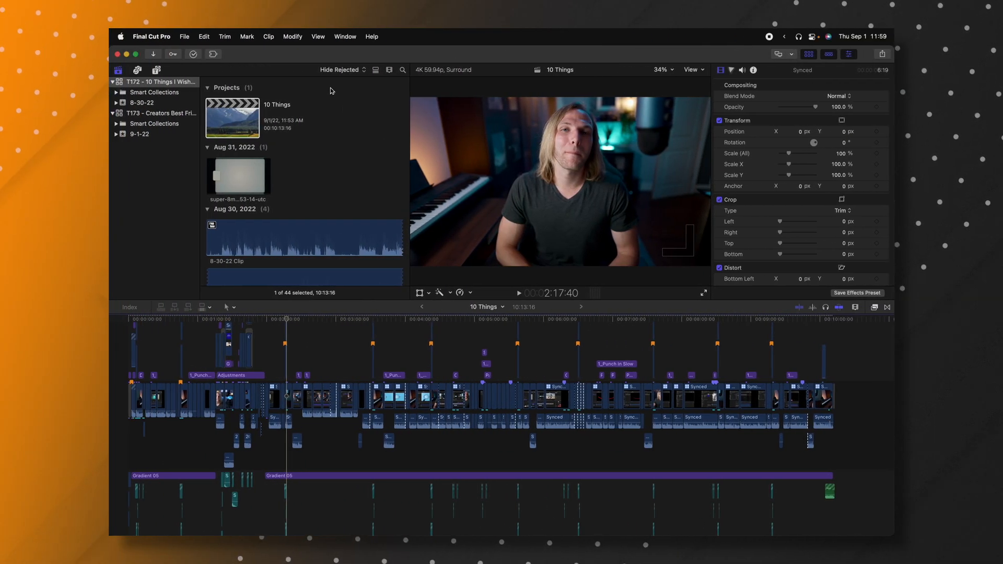
Step: Place the playhead at 00:02:48:29 in the 10 Things timeline for the new marker
{"action": "left_click", "coordinate": [311, 320]}
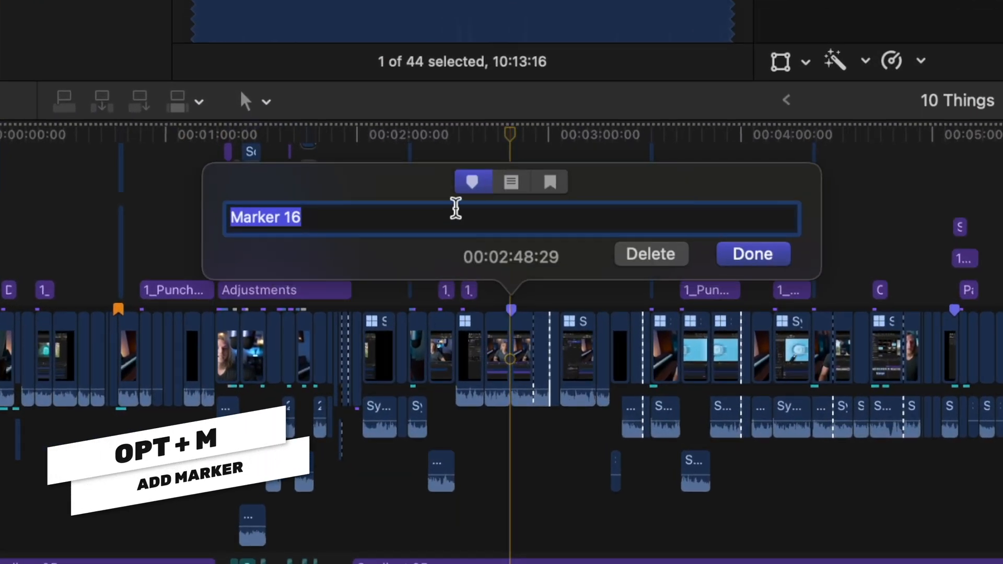
Step: Make the marker a chapter marker named 'Subscribe' and launch Creator's Best Friend X
{"action": "left_click", "coordinate": [548, 182]}
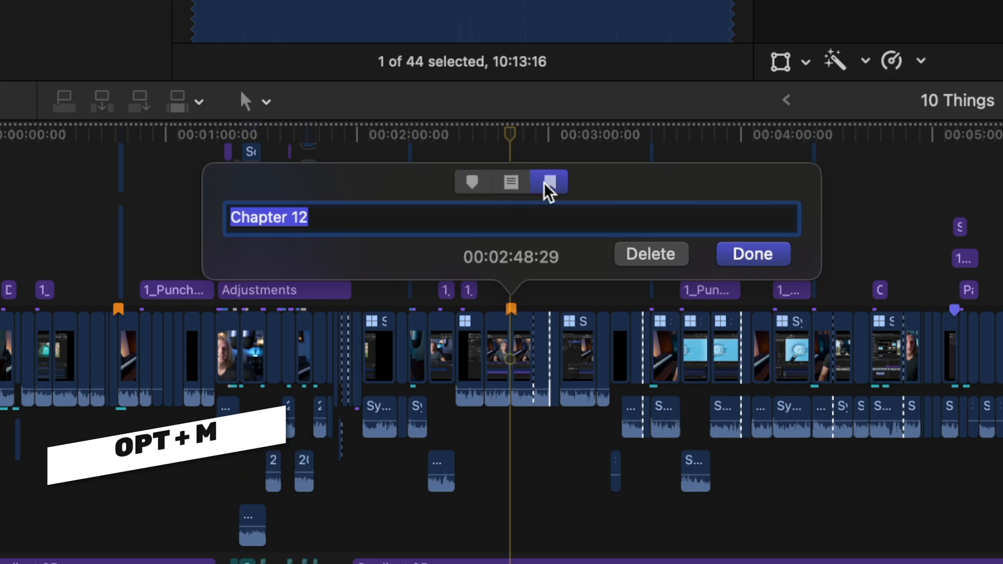
{"action": "type", "text": "Subscribe"}
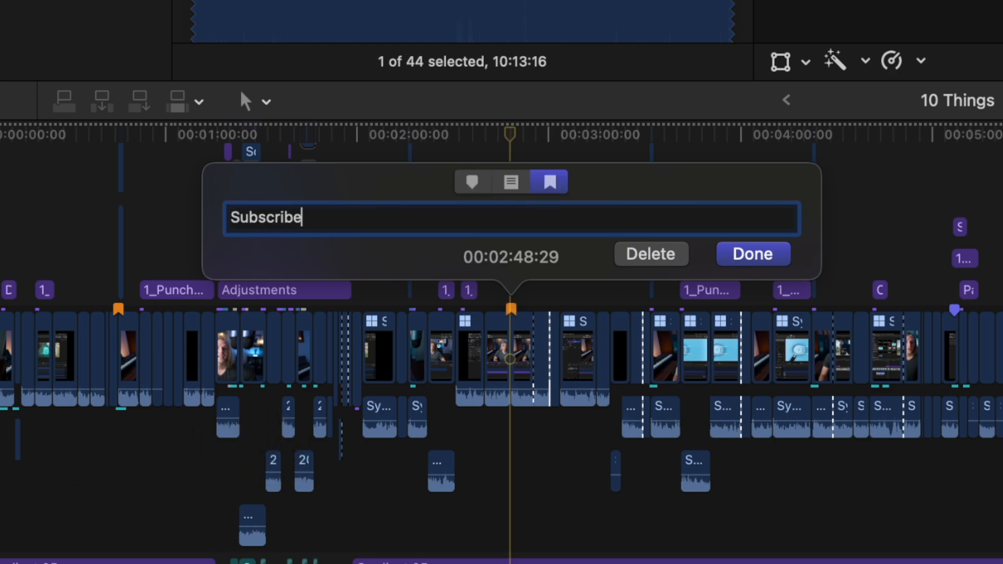
{"action": "left_click", "coordinate": [752, 254]}
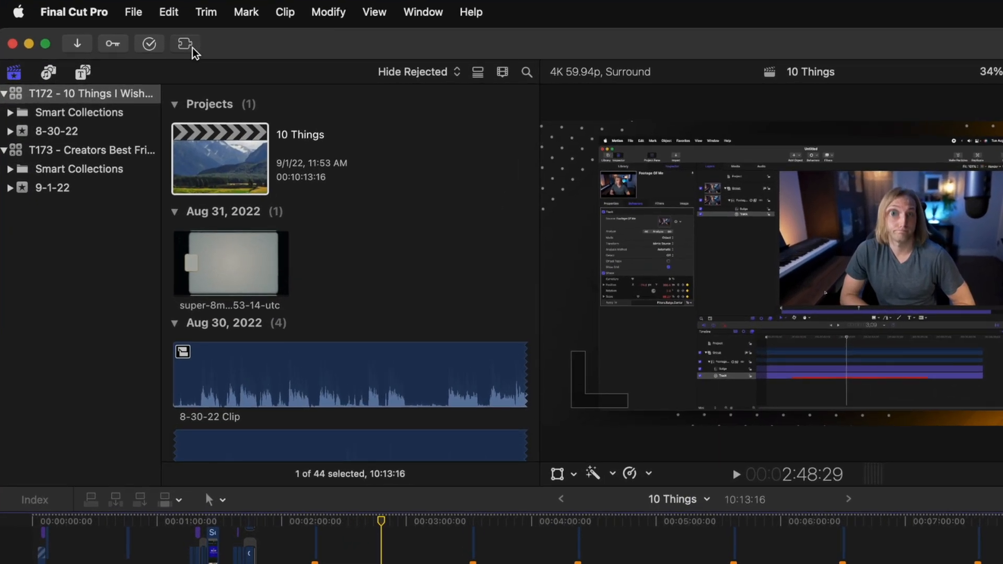
{"action": "left_click", "coordinate": [185, 43]}
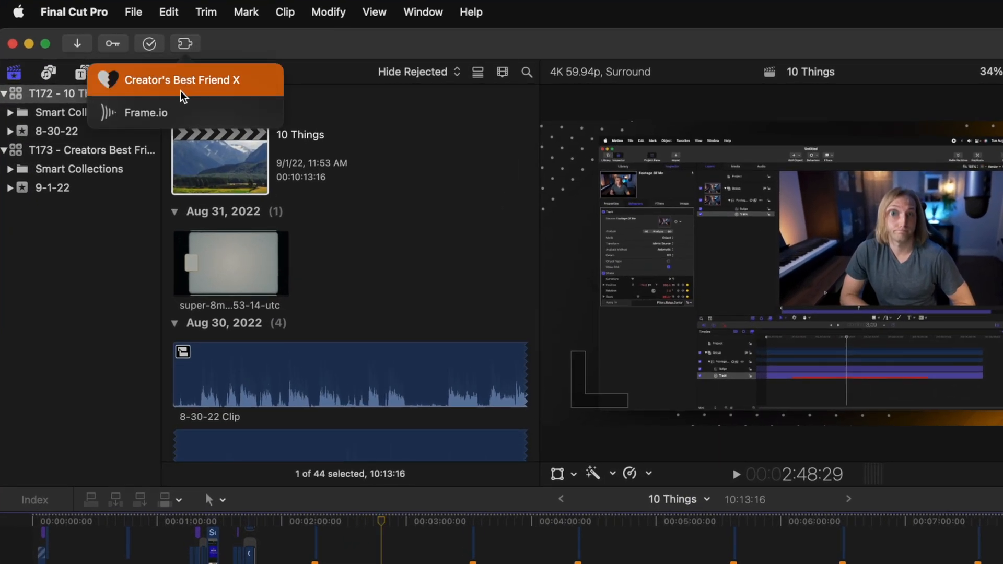
{"action": "left_click", "coordinate": [182, 79]}
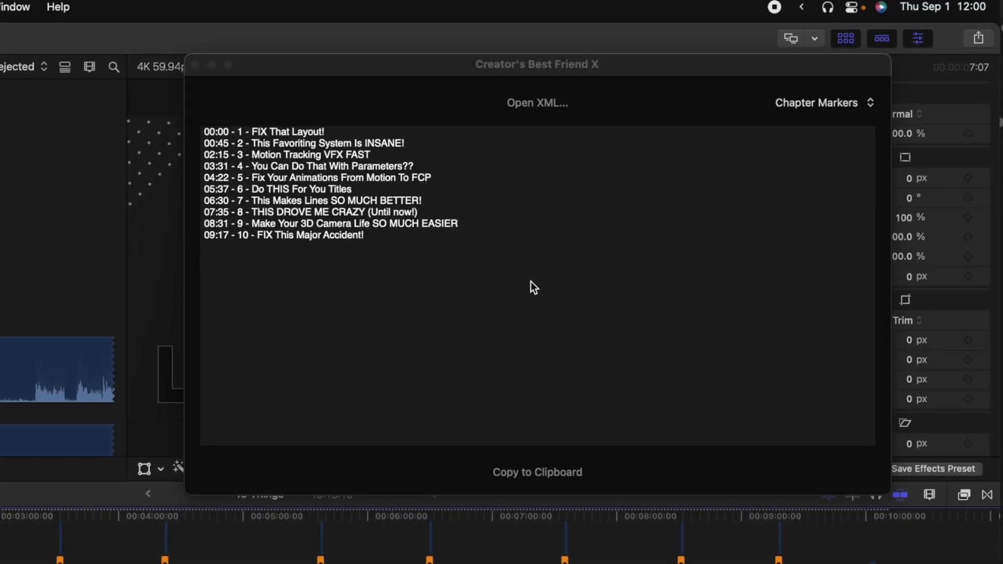
{"action": "mouse_move", "coordinate": [626, 200]}
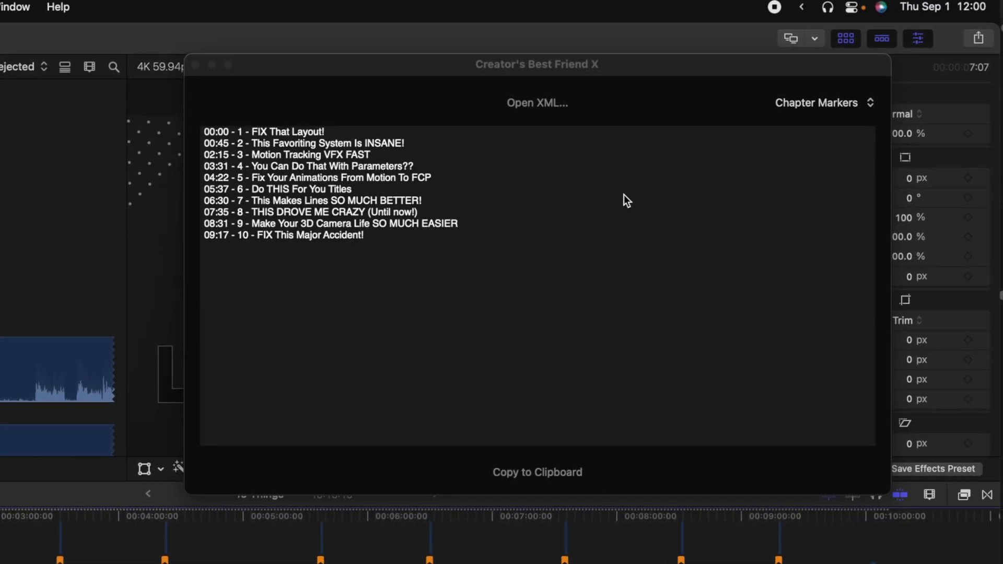
{"action": "mouse_move", "coordinate": [248, 128]}
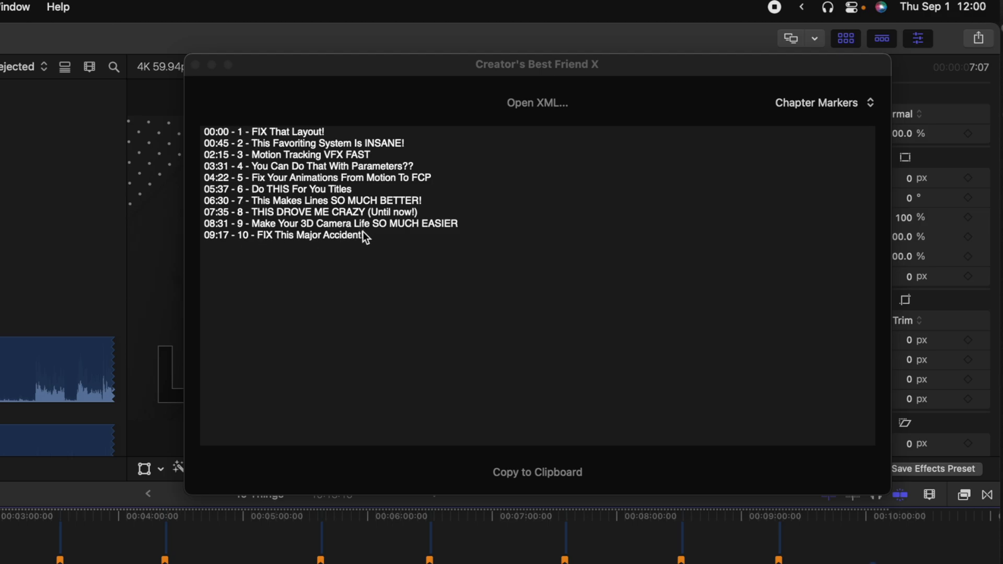
{"action": "mouse_move", "coordinate": [314, 82]}
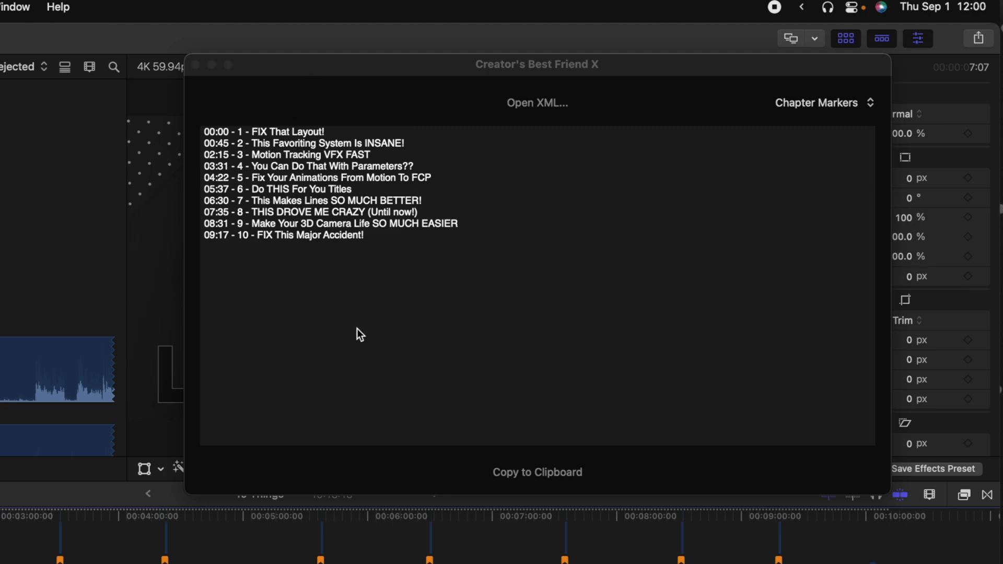
{"action": "mouse_move", "coordinate": [516, 479]}
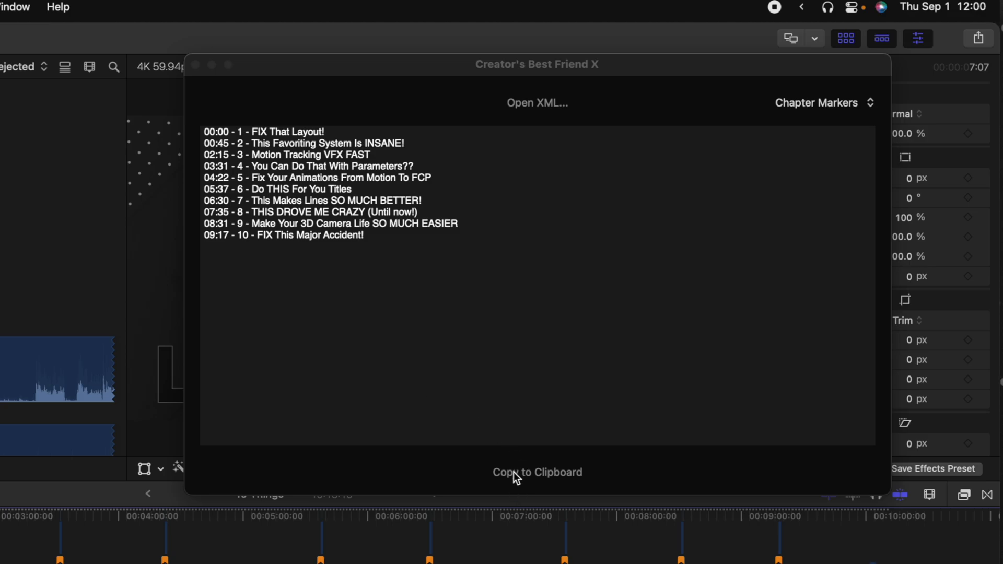
Step: Copy the generated YouTube chapter timestamp list to the clipboard
{"action": "left_click", "coordinate": [536, 472]}
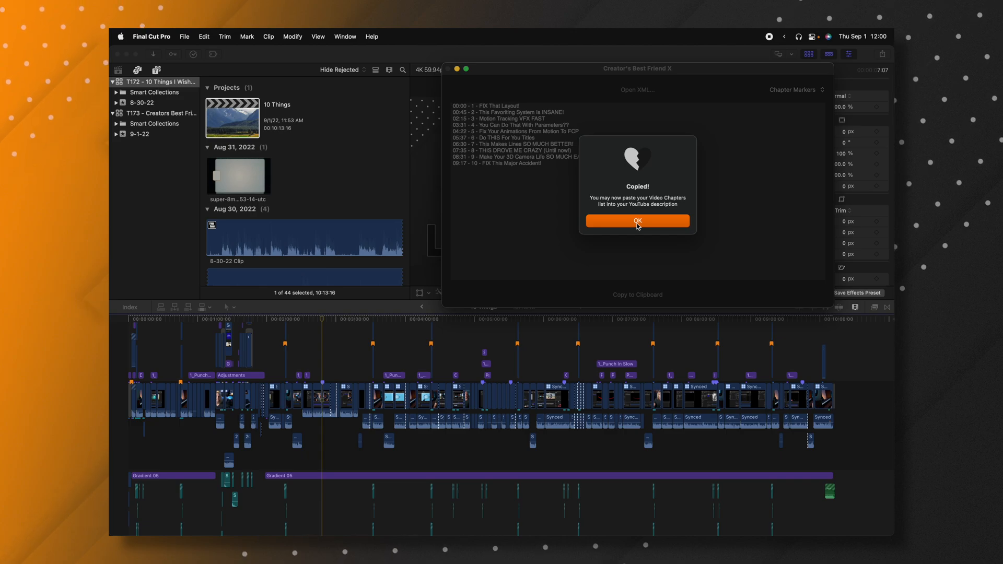
Step: Dismiss the copy confirmation and paste the chapter list under Chapters in the description
{"action": "left_click", "coordinate": [636, 221]}
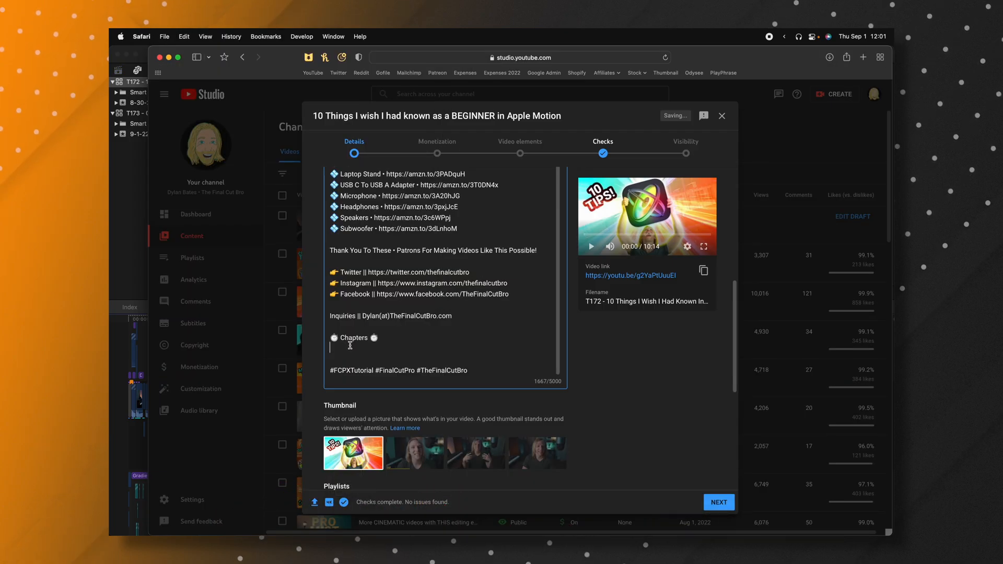
{"action": "key", "text": "cmd+v"}
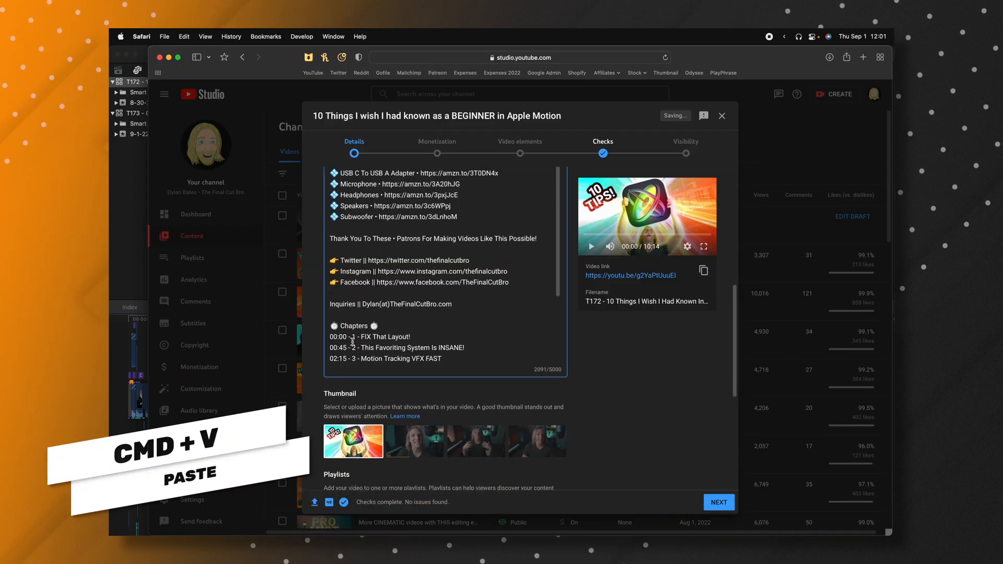